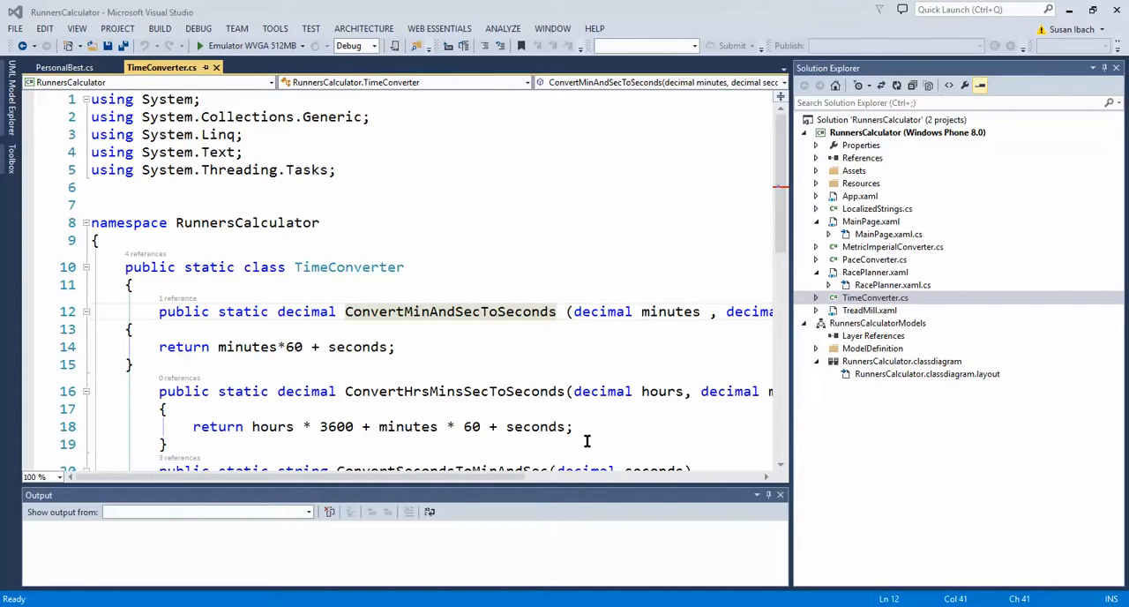
Step: Search Quick Launch for "theme" to list color theme commands and options
click(970, 9)
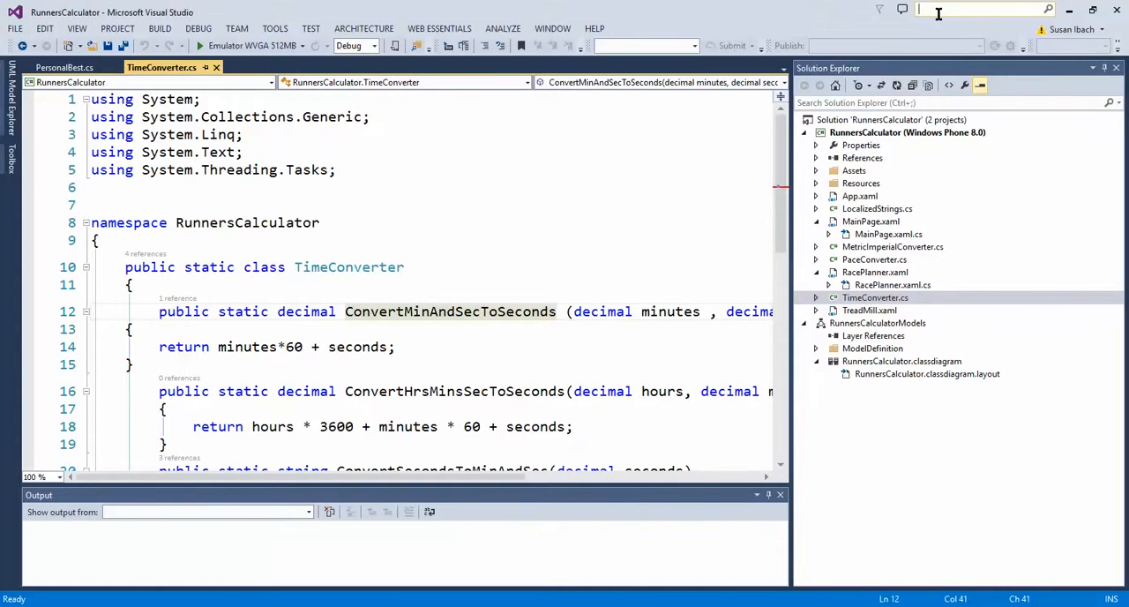
text(theme)
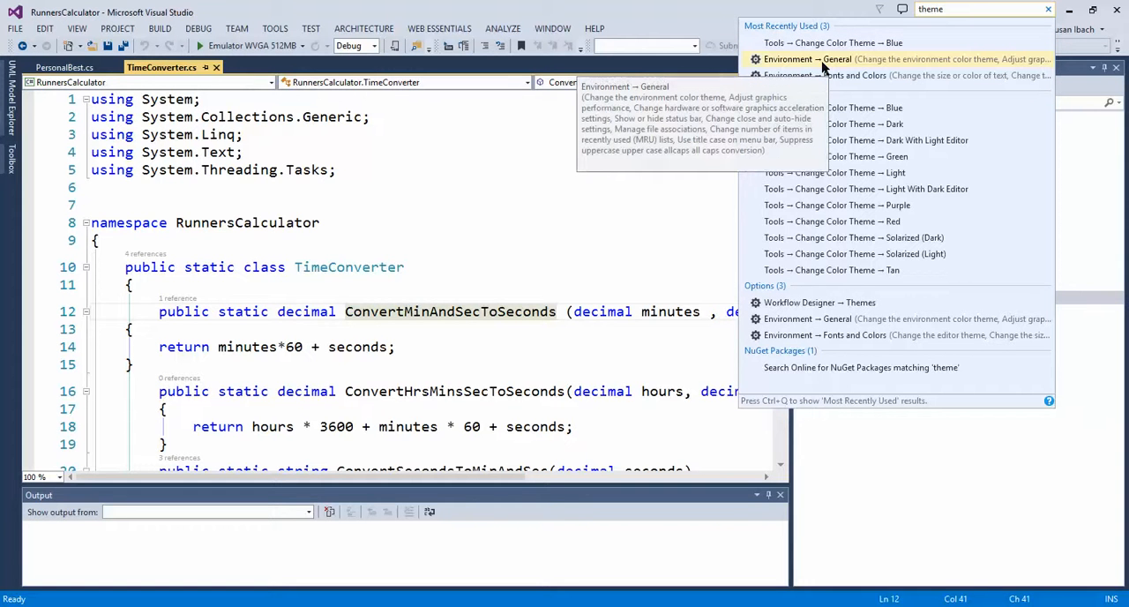
Step: Open Environment > General options and expand the Color theme dropdown
click(807, 58)
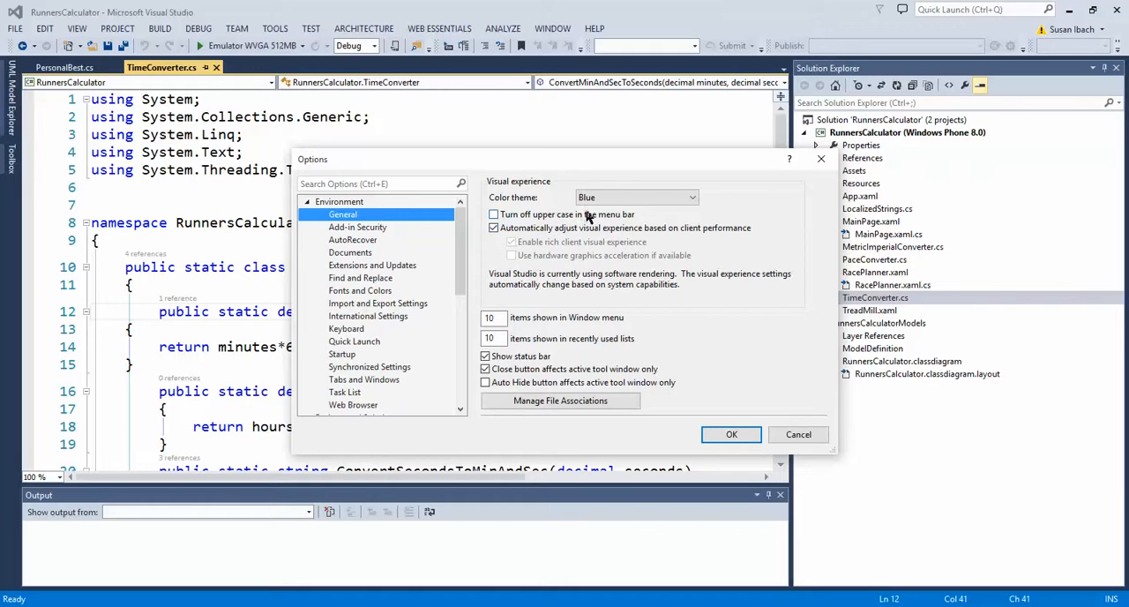
mouse_move(688, 215)
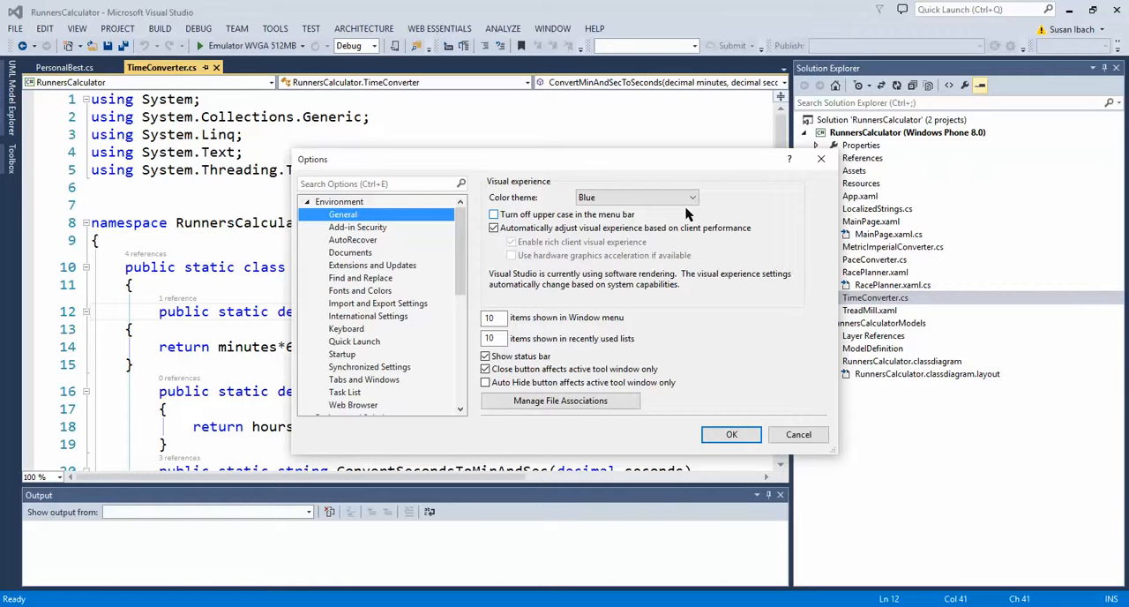
click(692, 197)
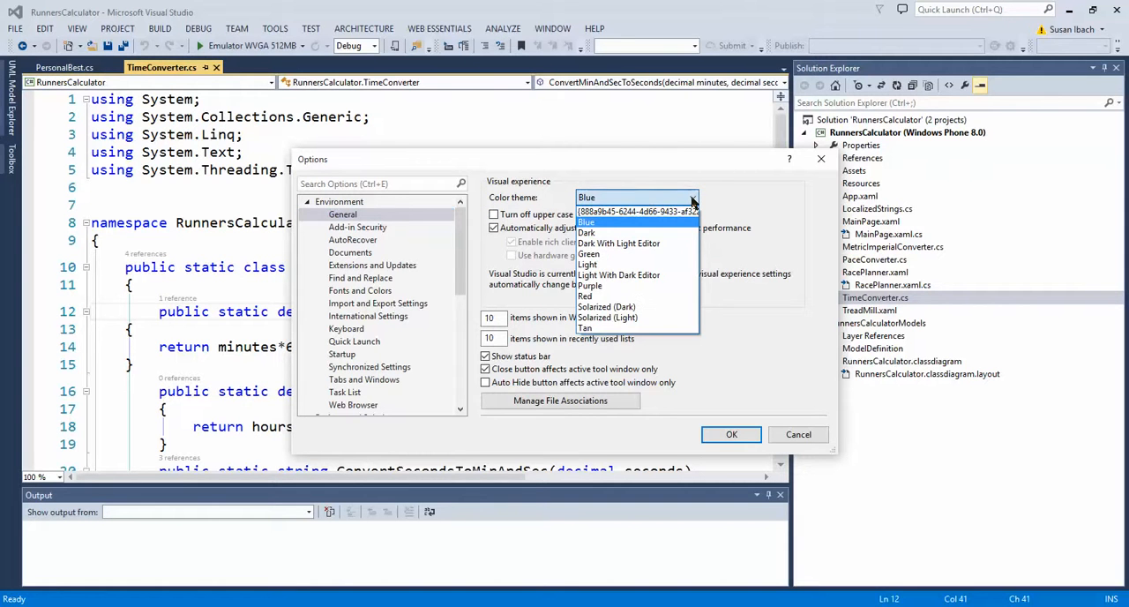
click(586, 222)
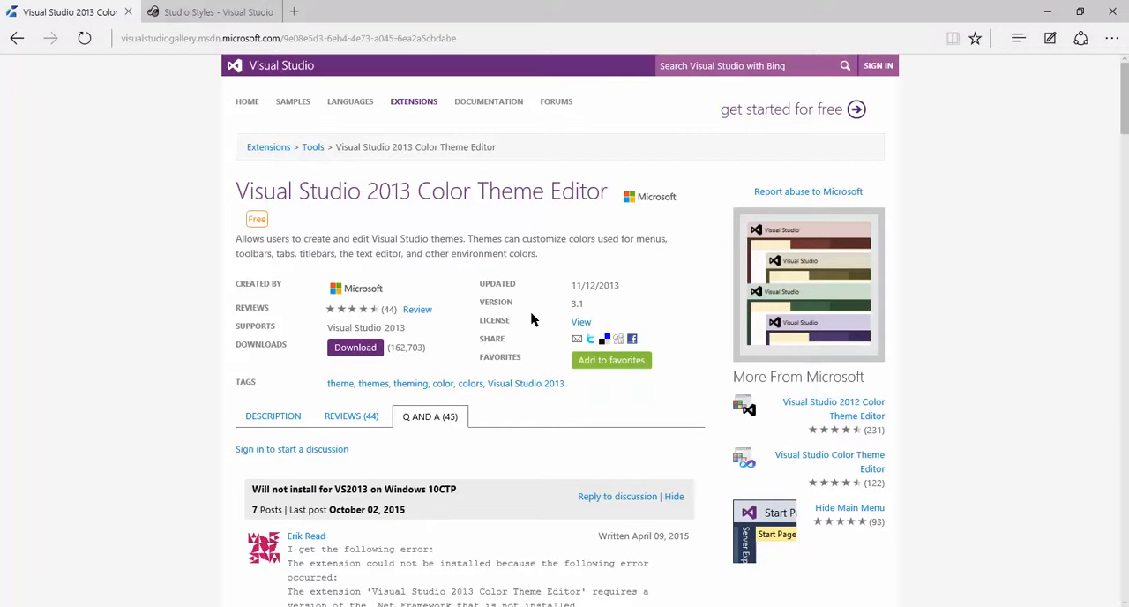
mouse_move(394, 276)
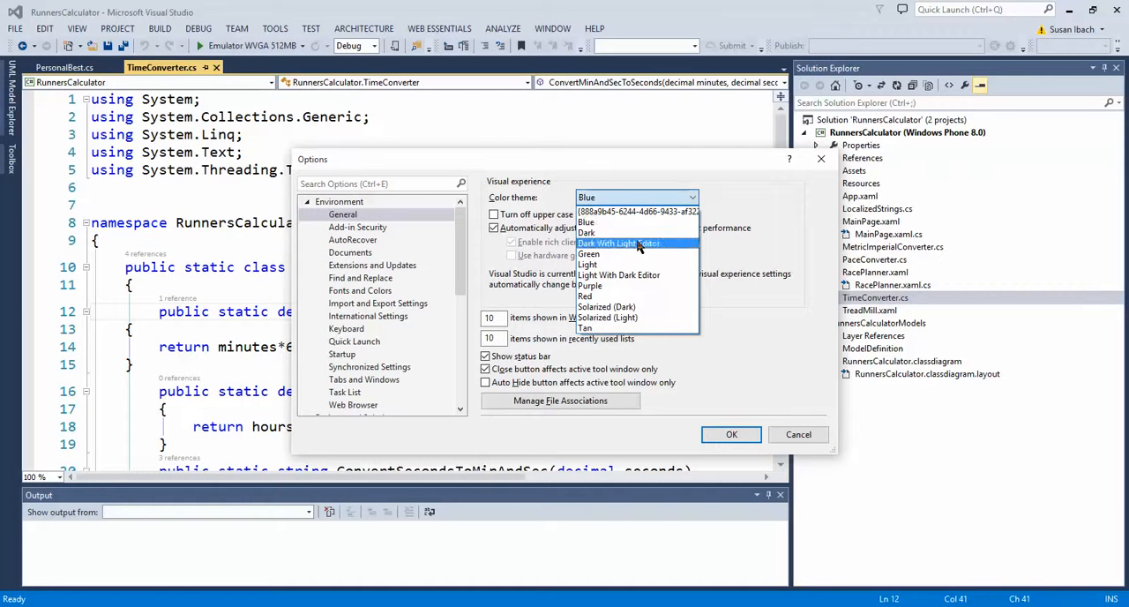
Step: Select the Green color theme in Options and apply it
click(588, 254)
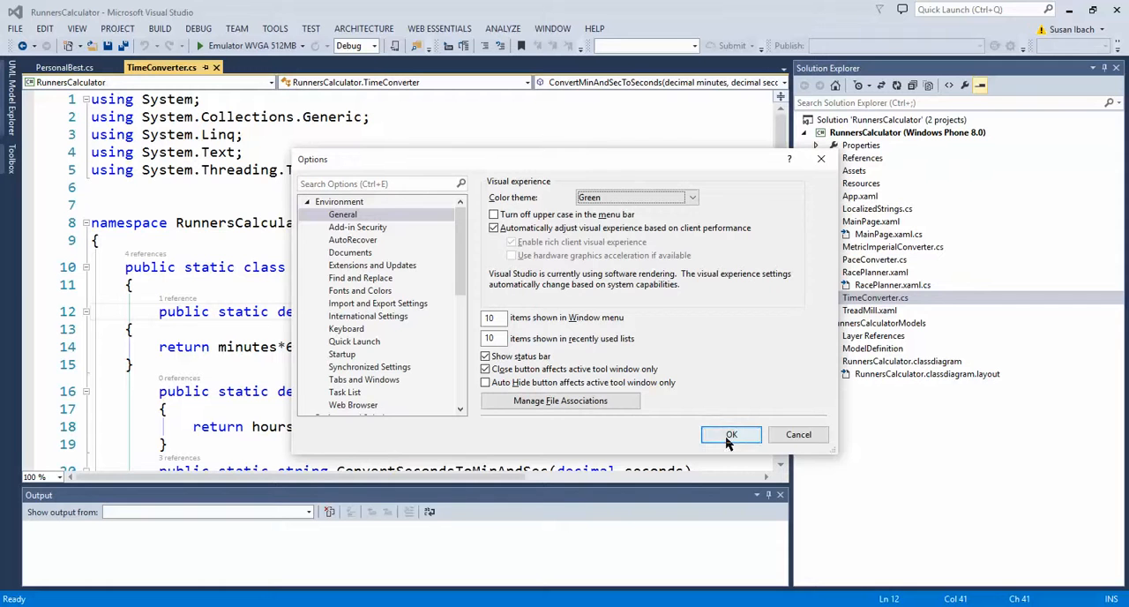
click(730, 434)
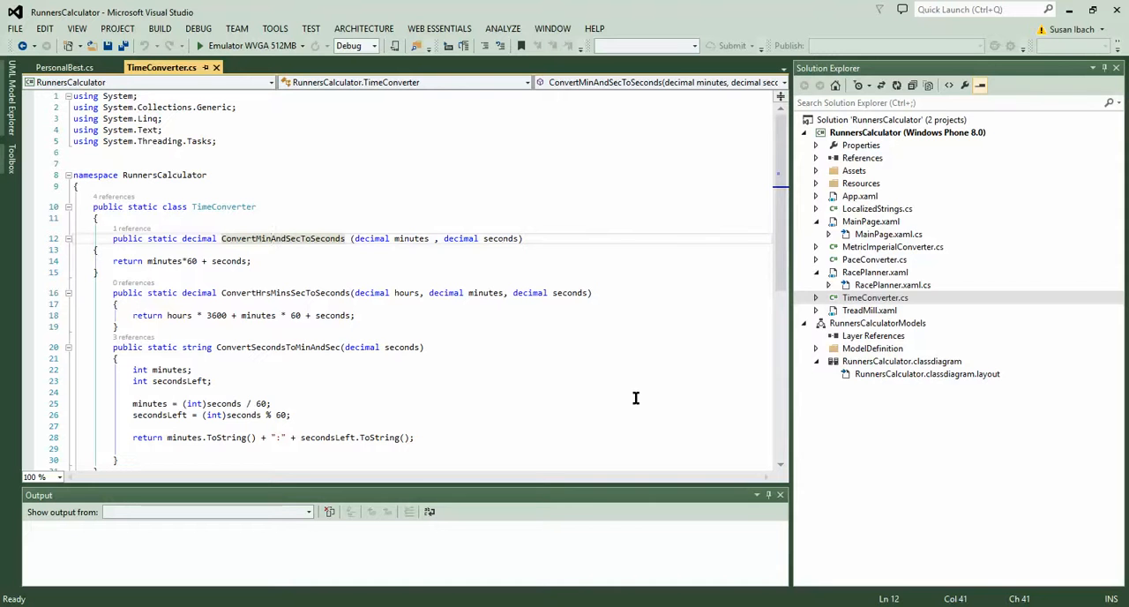
mouse_move(434, 328)
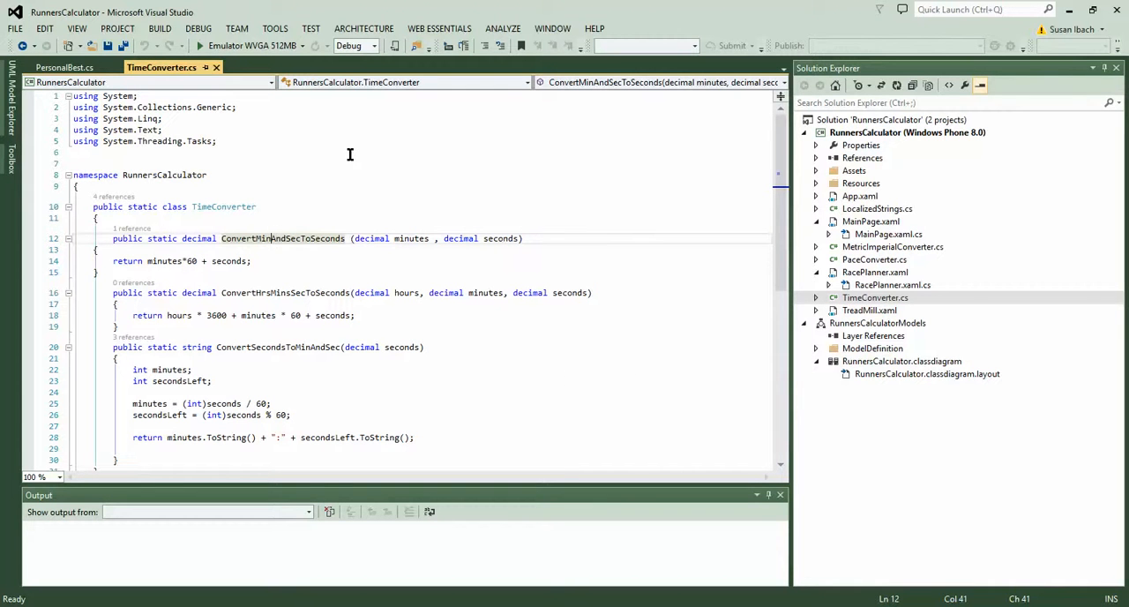
mouse_move(274, 28)
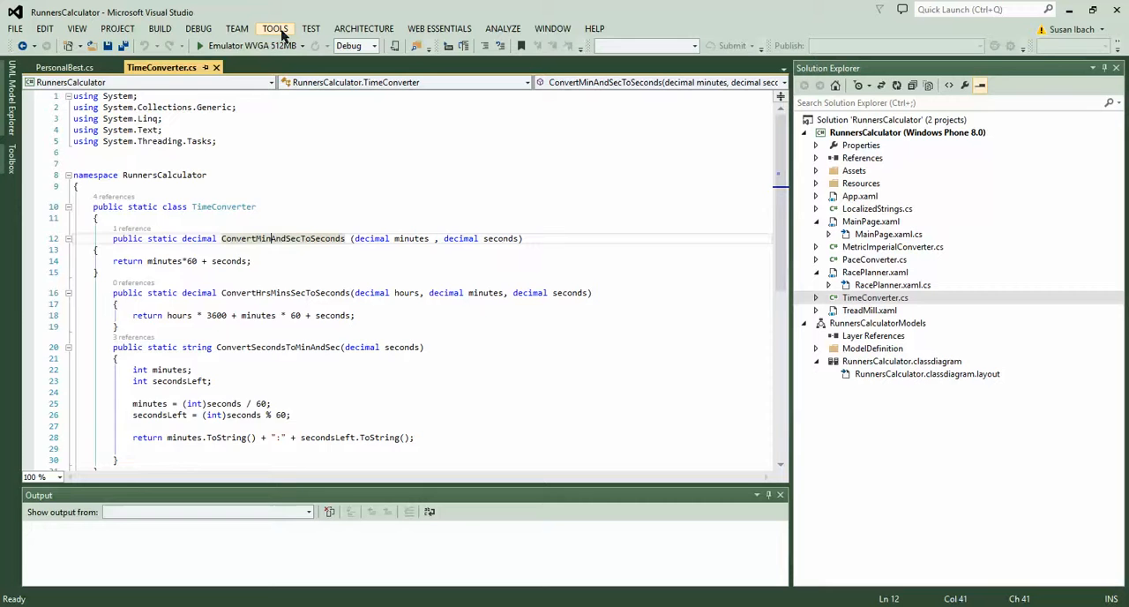
Step: Bring up the Color Themes customization page from Tools > Change Color Theme
click(274, 28)
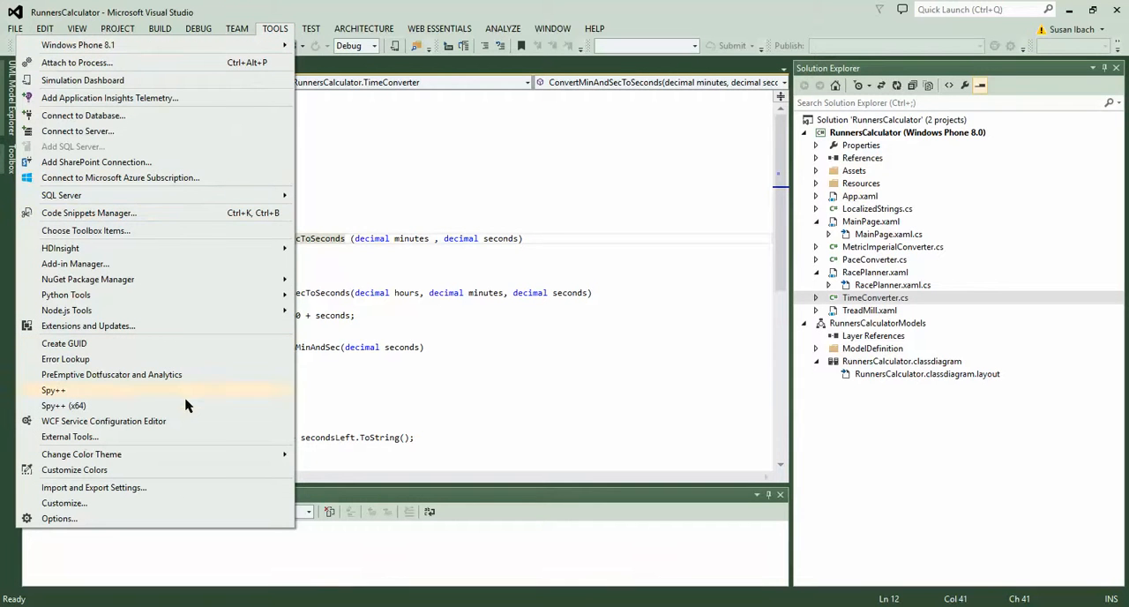
mouse_move(188, 453)
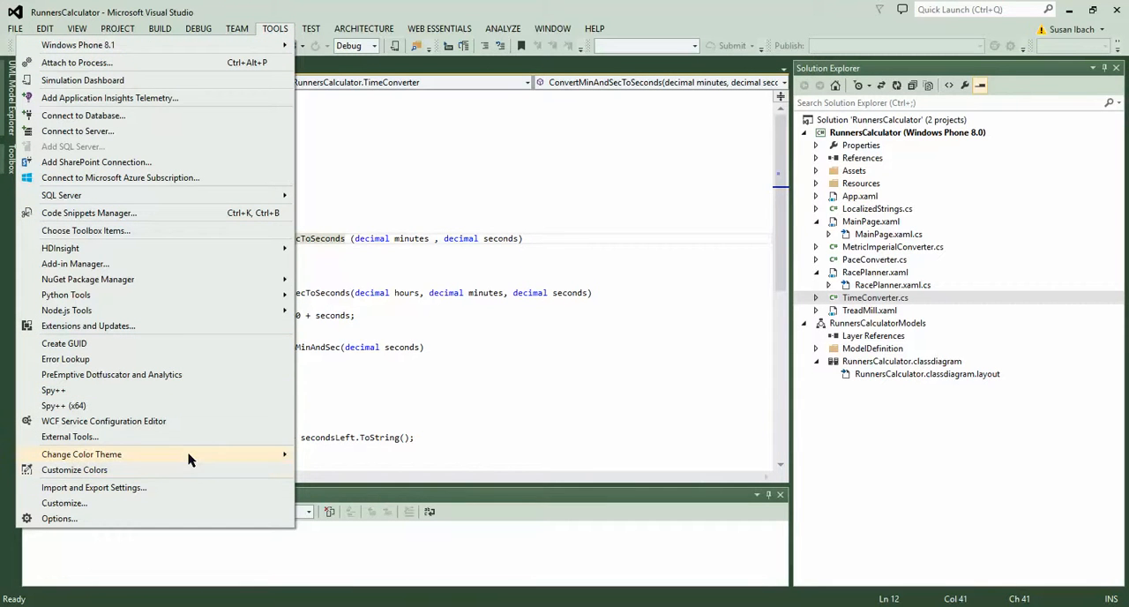
click(81, 453)
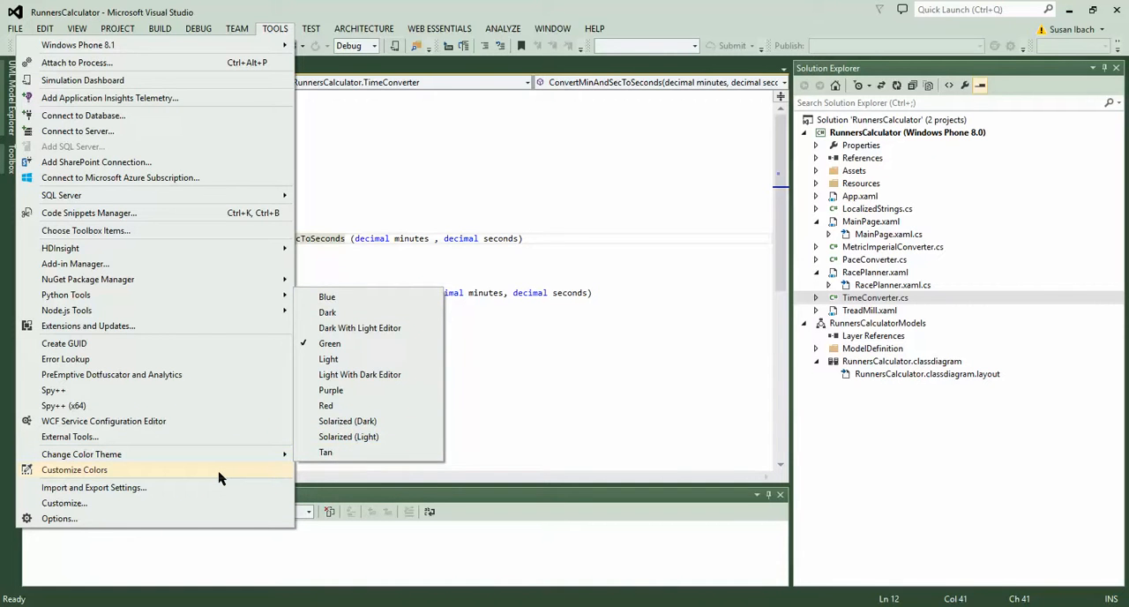
click(74, 469)
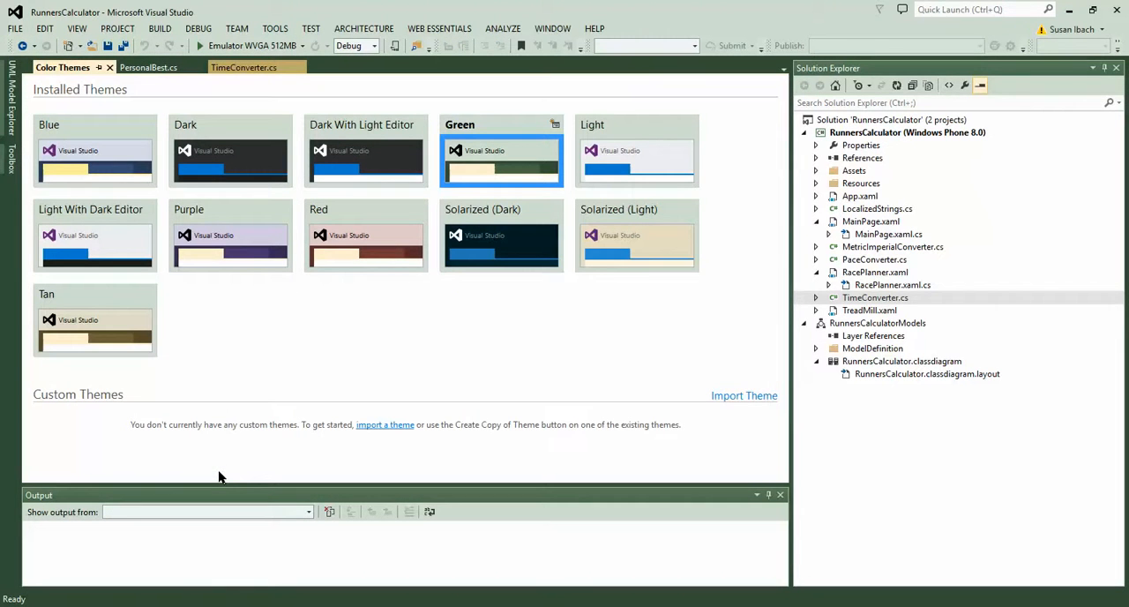
mouse_move(332, 287)
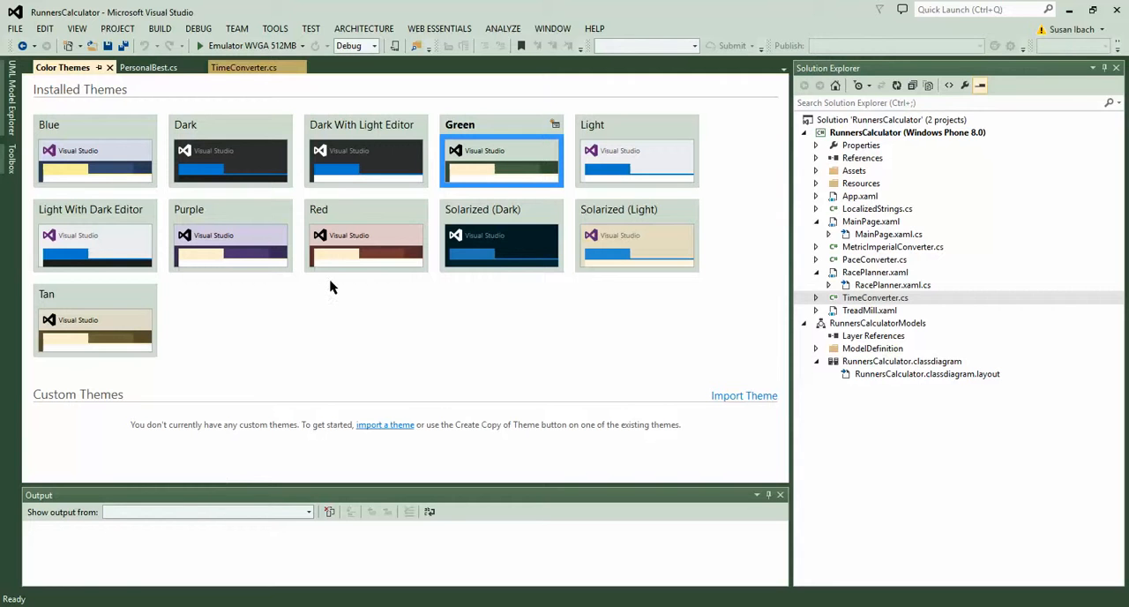
mouse_move(529, 132)
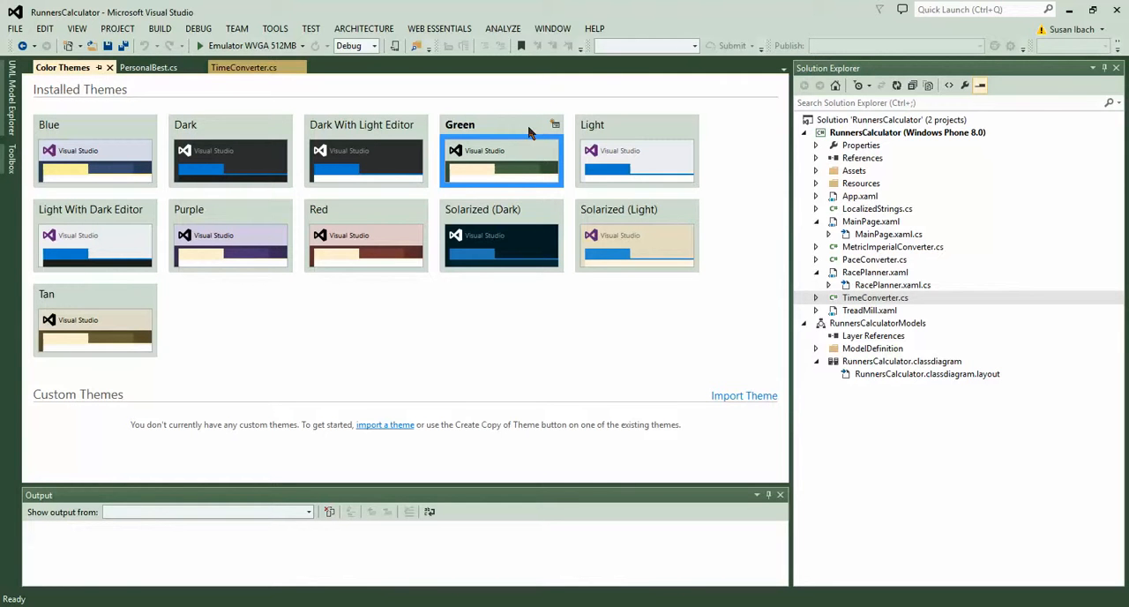
mouse_move(555, 124)
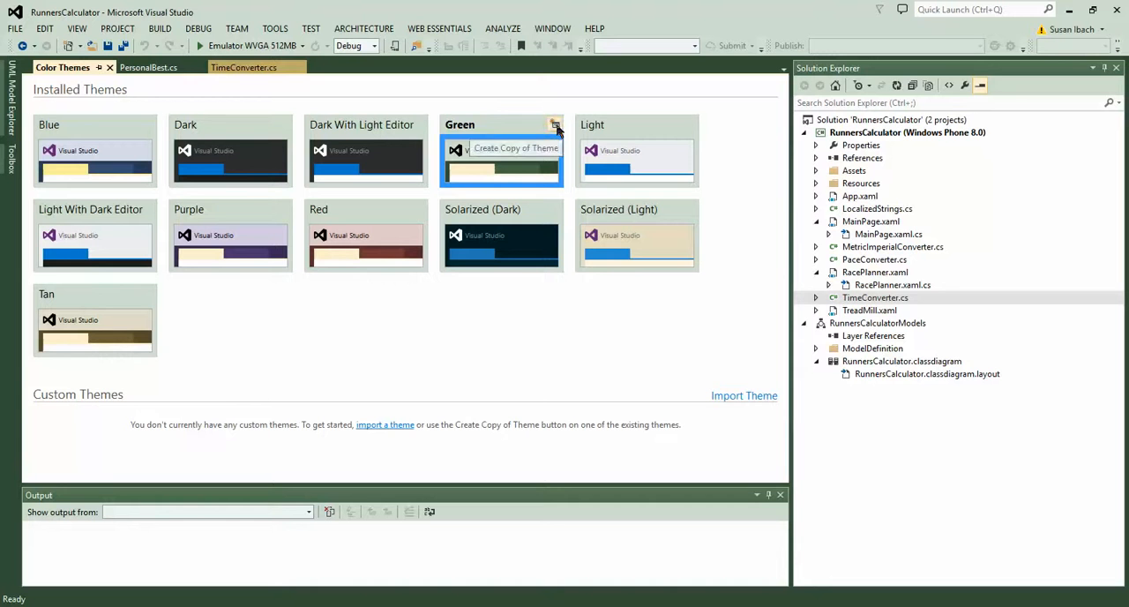
Step: Make a copy of the Green theme named suesGreen
click(555, 124)
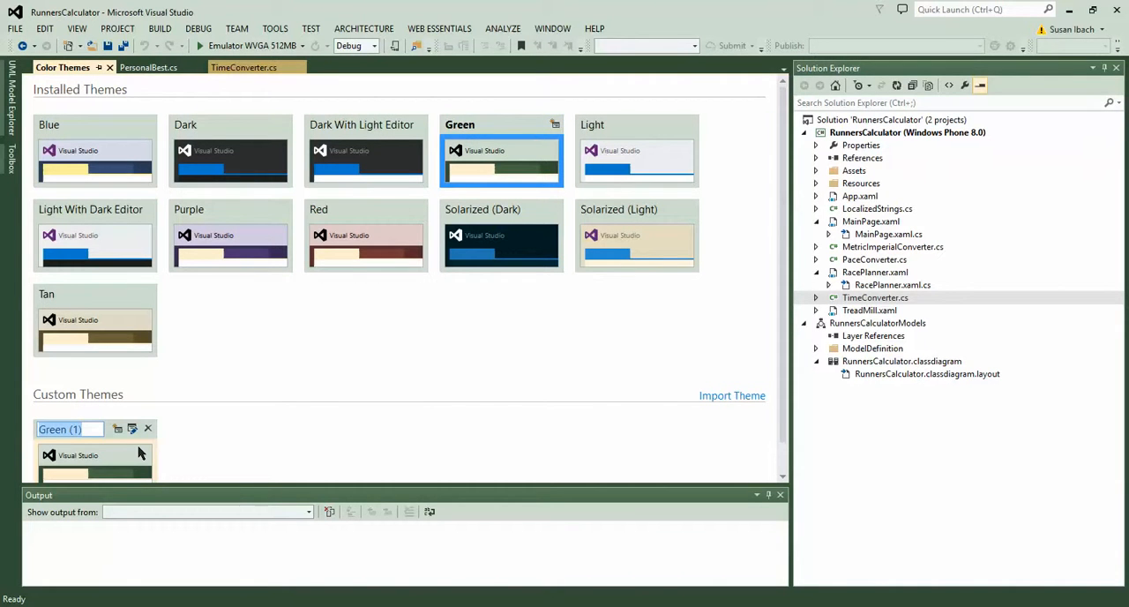
text(suesGr)
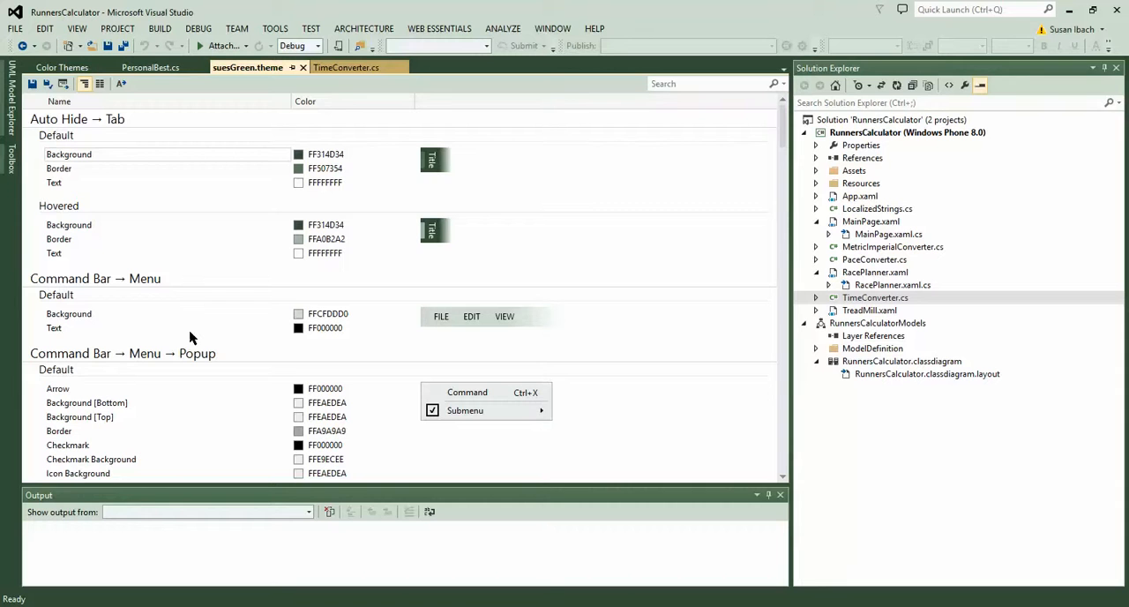
mouse_move(158, 244)
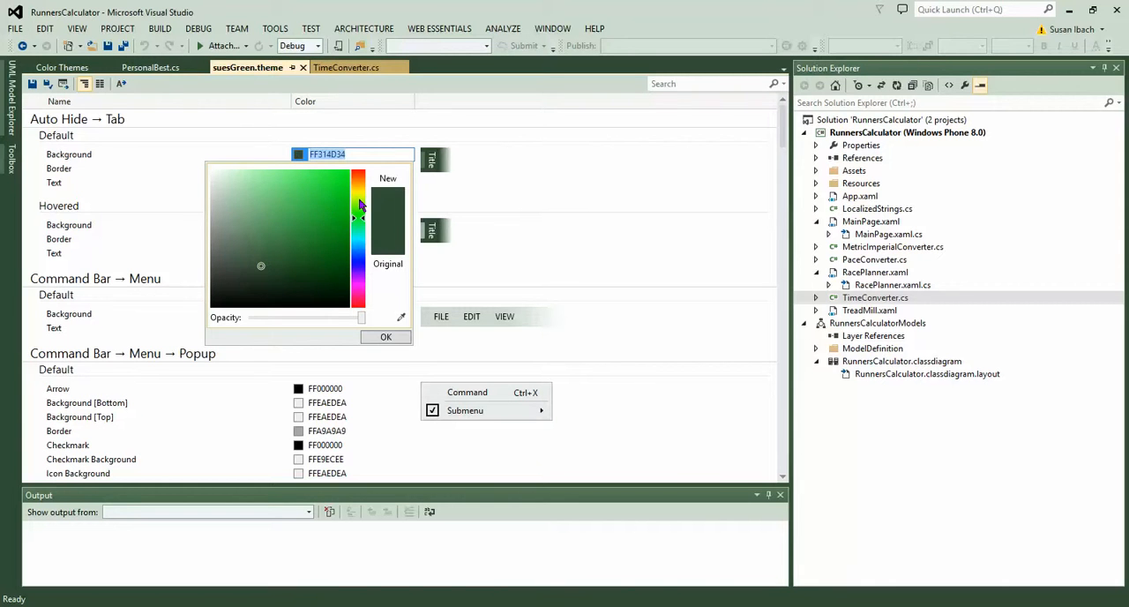
Step: Set the auto-hide tab background to yellow and the menu default background to orange
click(385, 337)
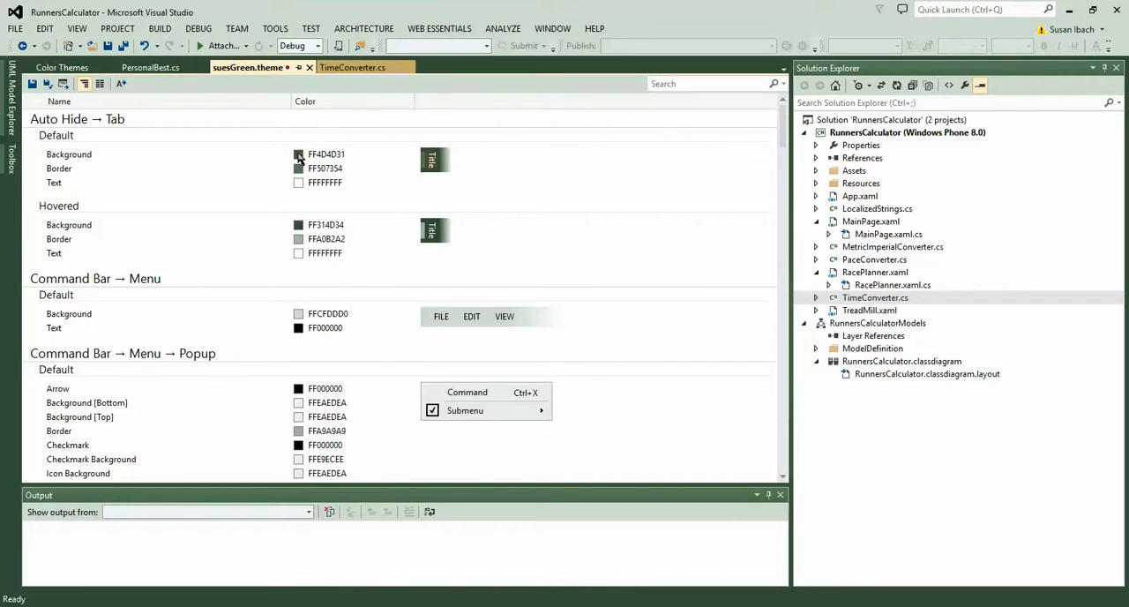
click(298, 154)
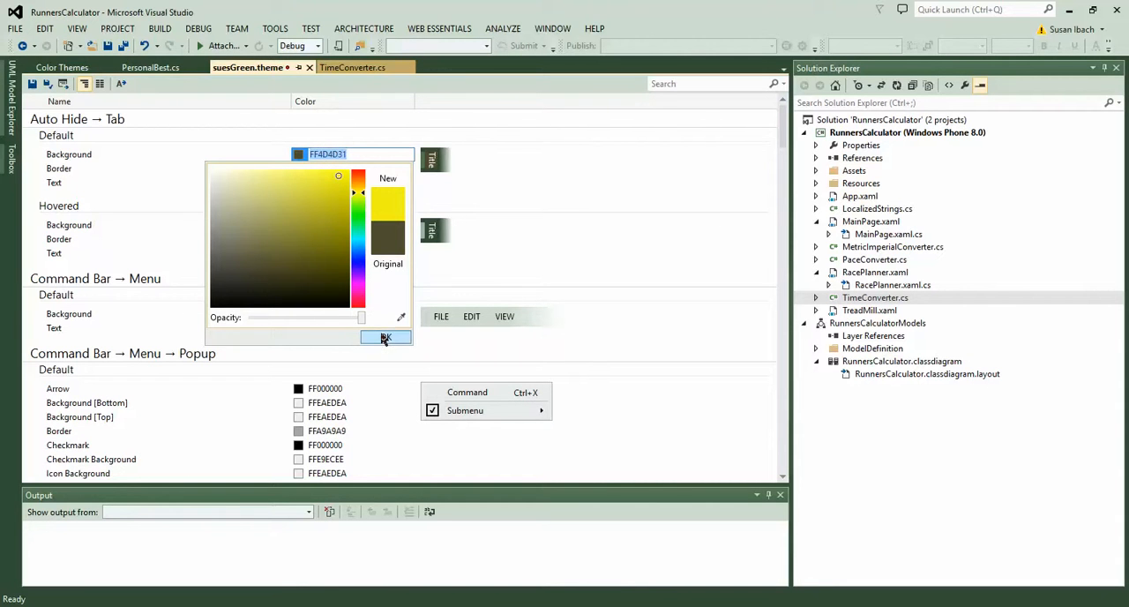
click(386, 338)
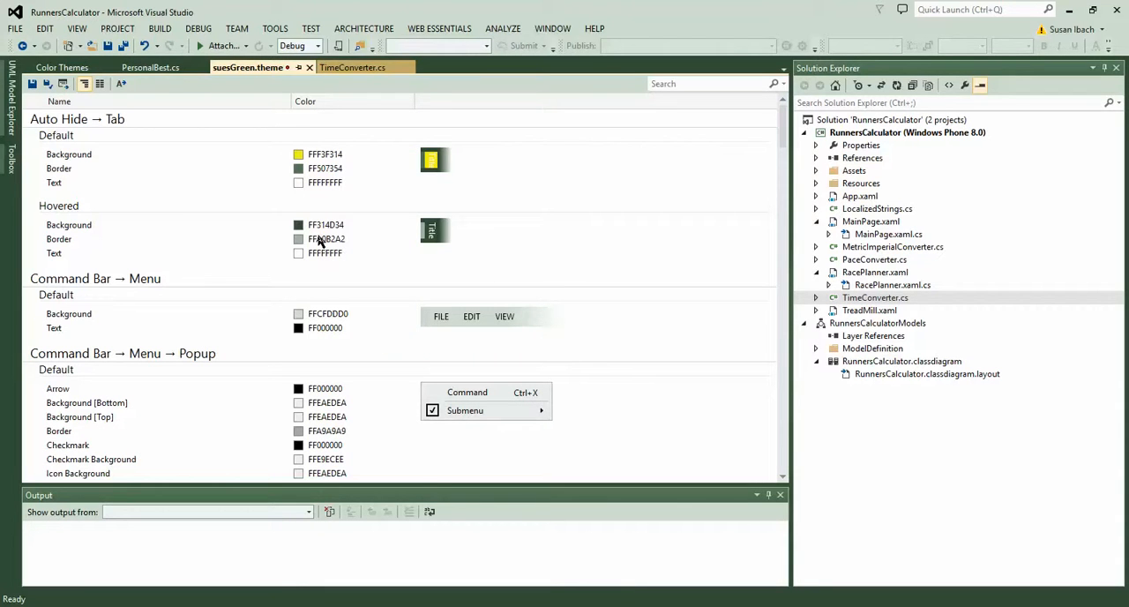
click(326, 224)
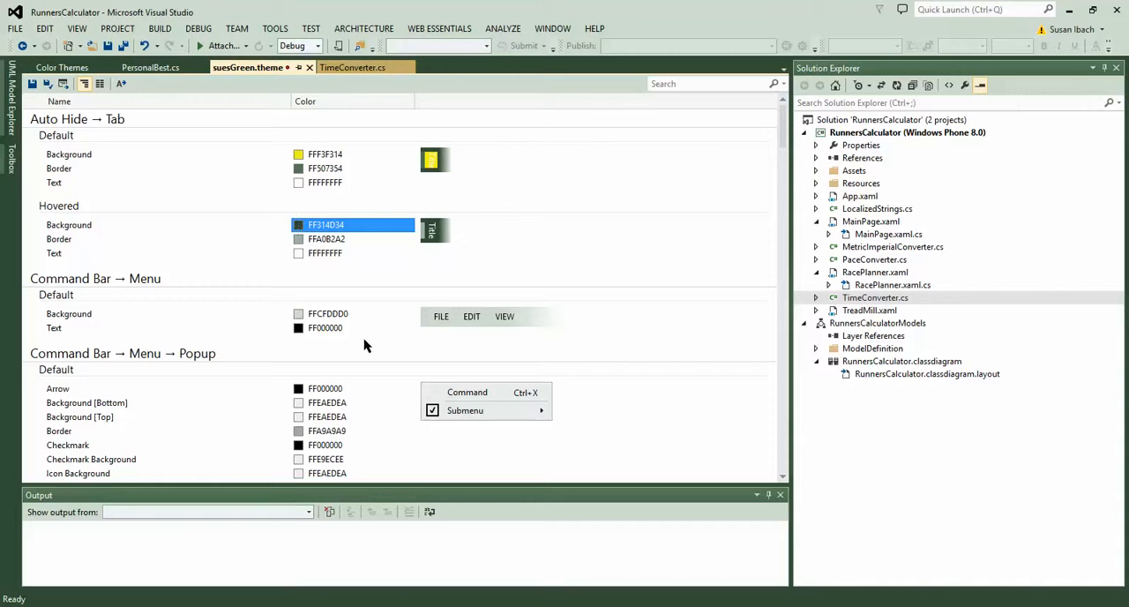
click(298, 313)
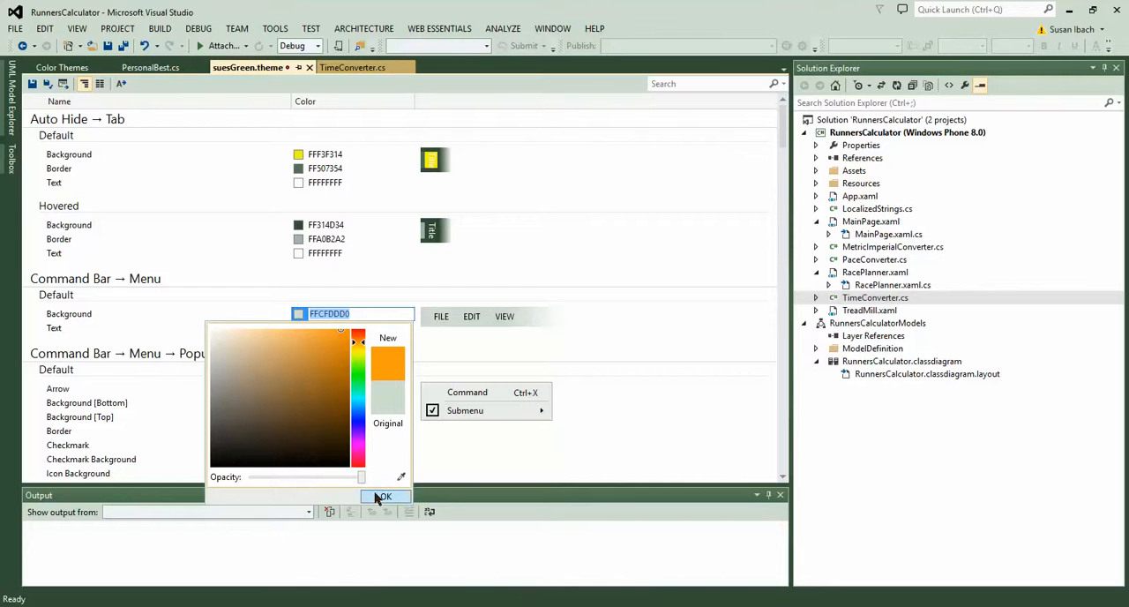
click(385, 495)
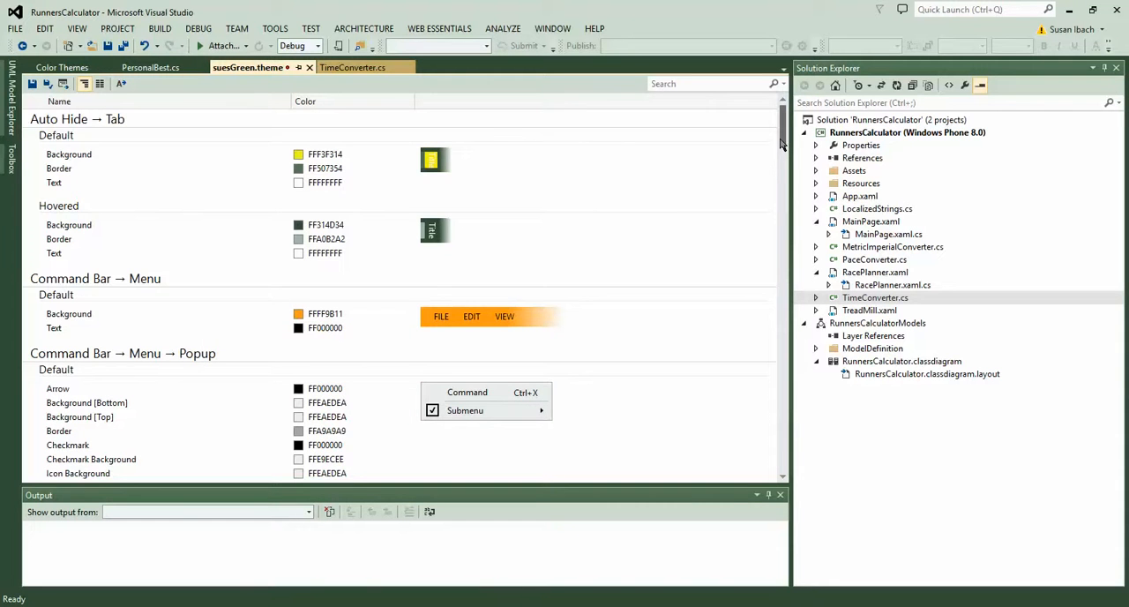
scroll(down, 3)
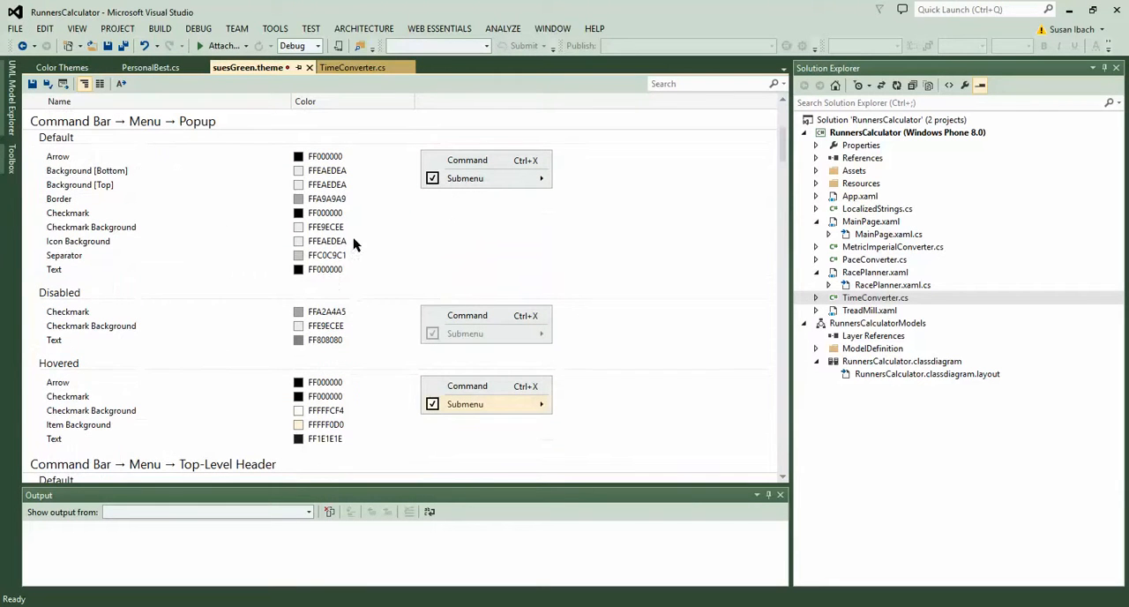
scroll(down, 3)
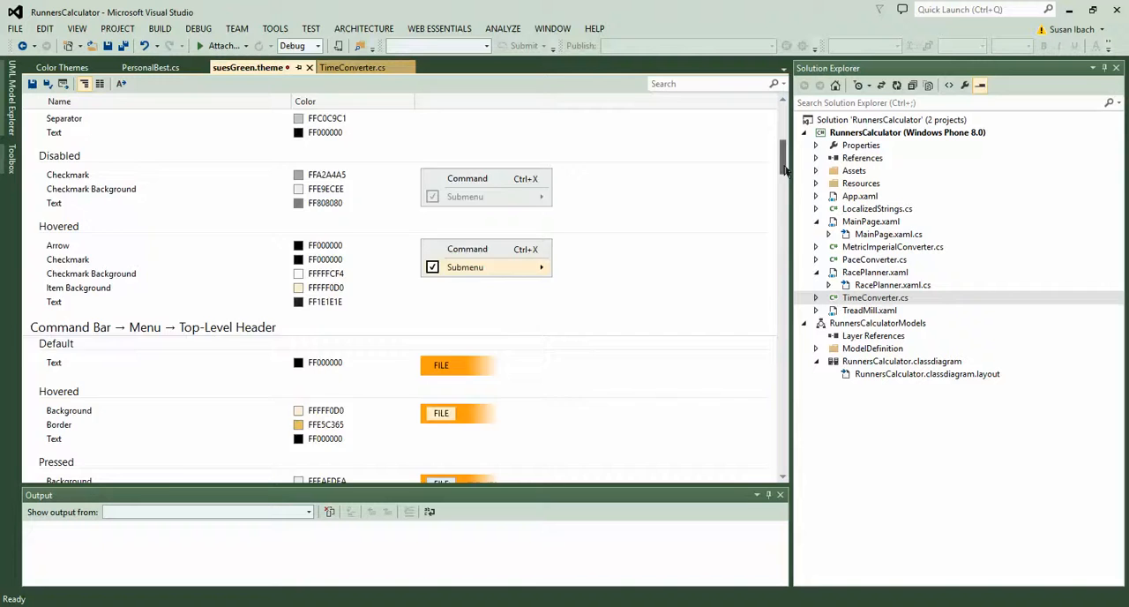
scroll(down, 3)
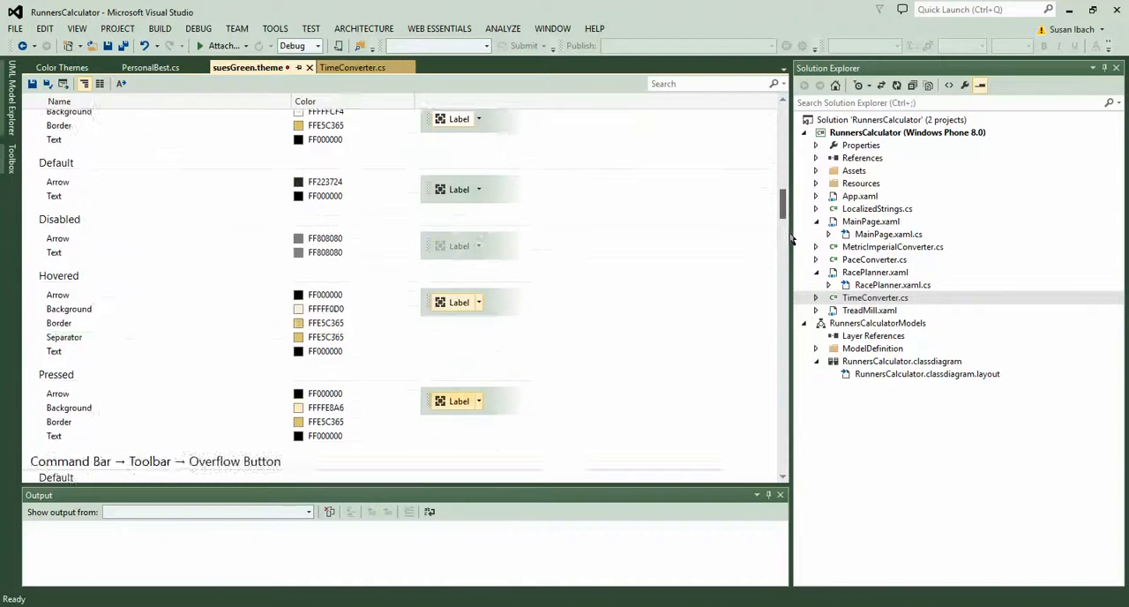
scroll(down, 3)
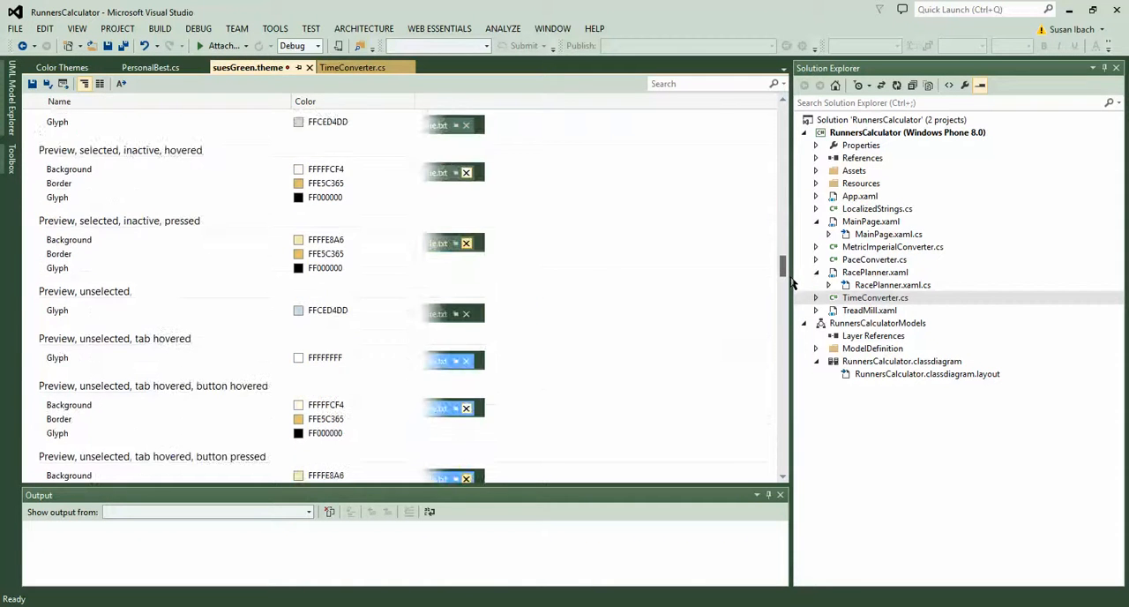
scroll(up, 3)
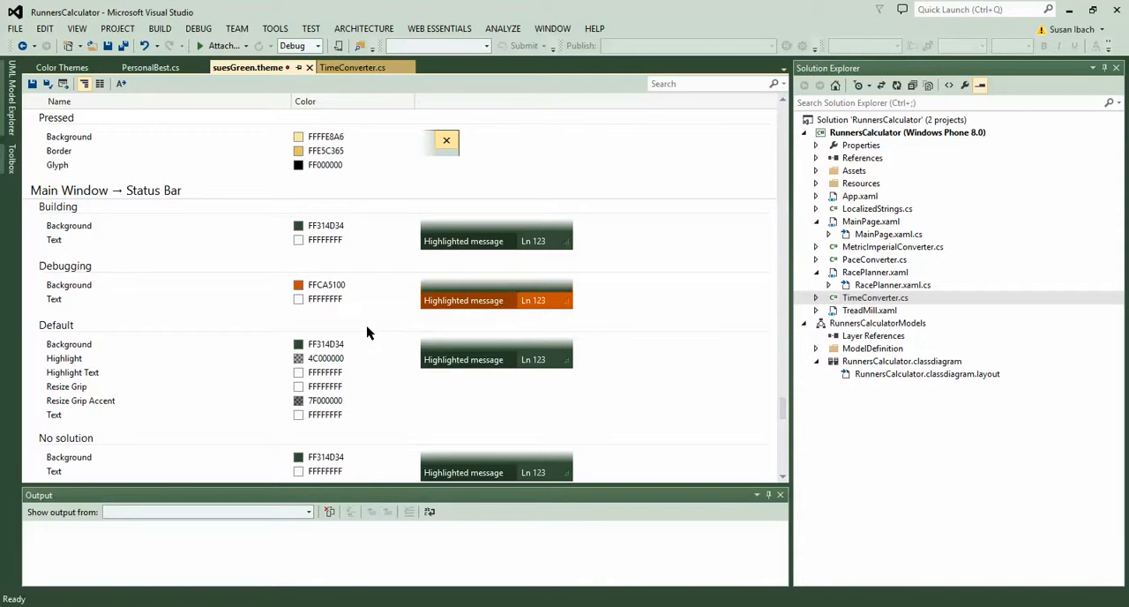
scroll(down, 3)
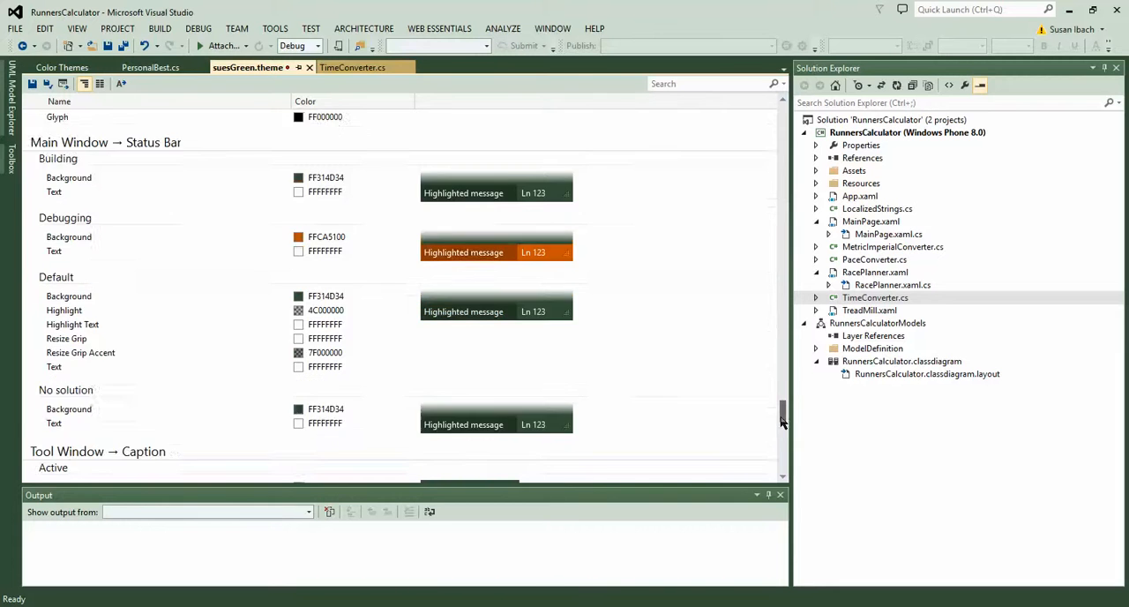
scroll(down, 3)
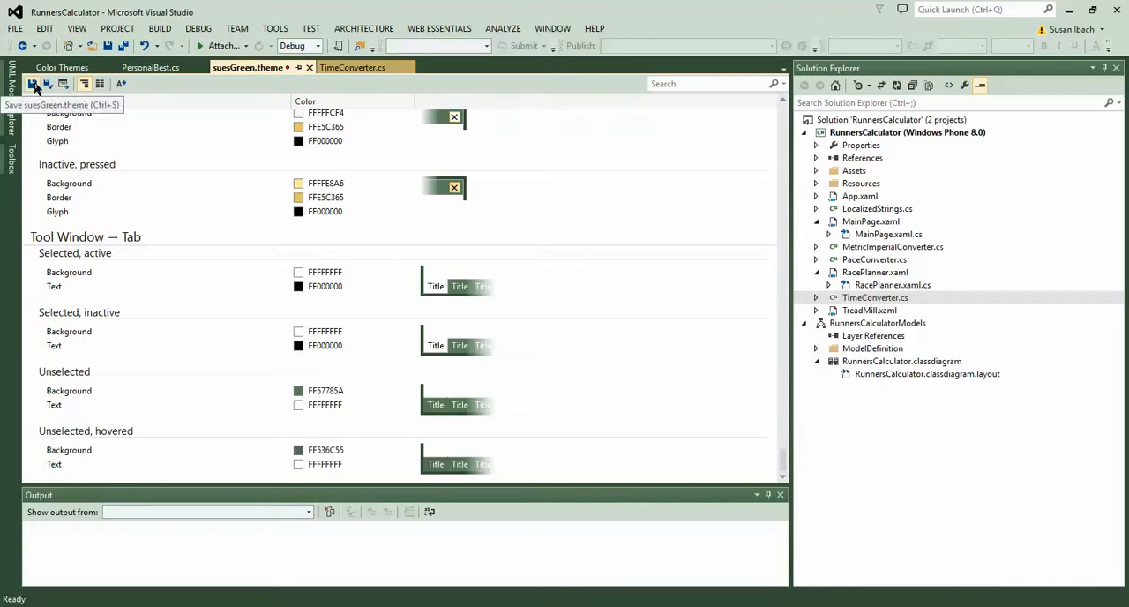
Step: Save suesGreen.theme to apply it and view it under Custom Themes
click(32, 83)
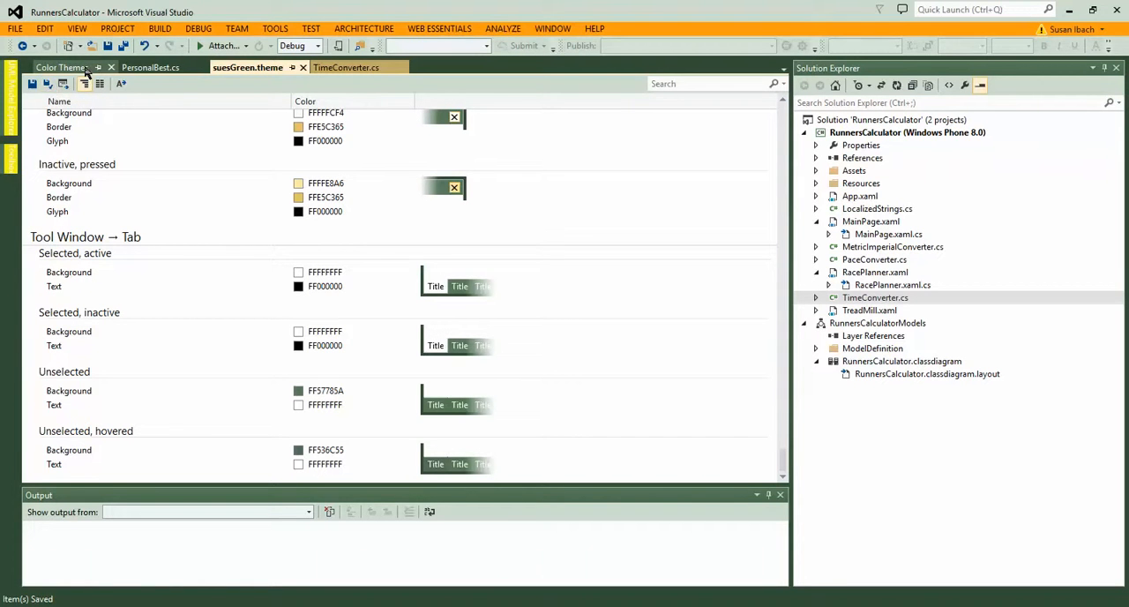
click(62, 67)
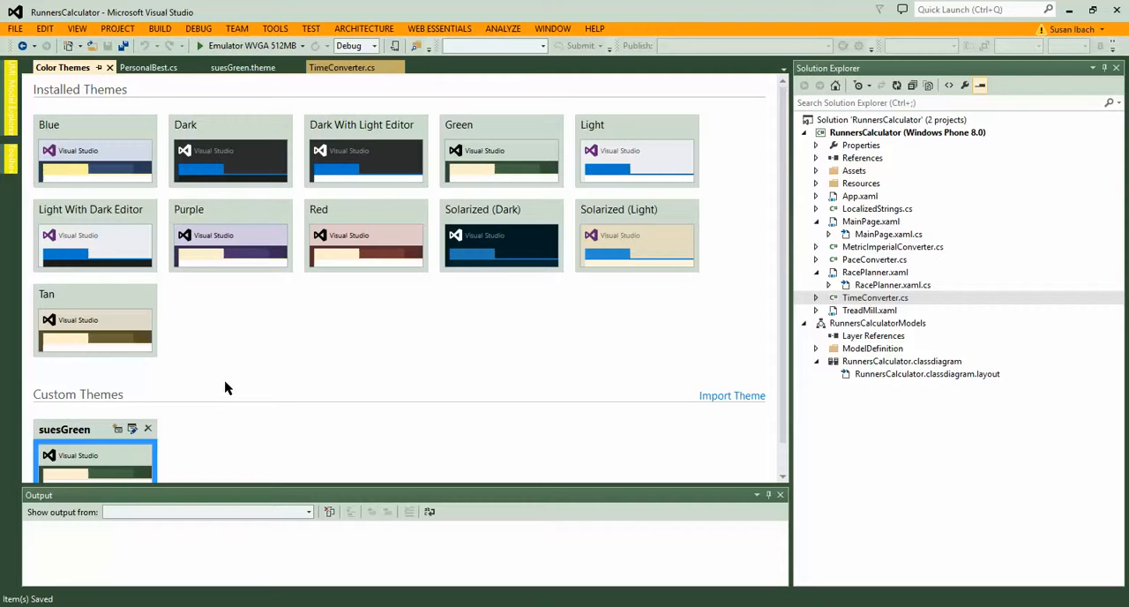
mouse_move(148, 430)
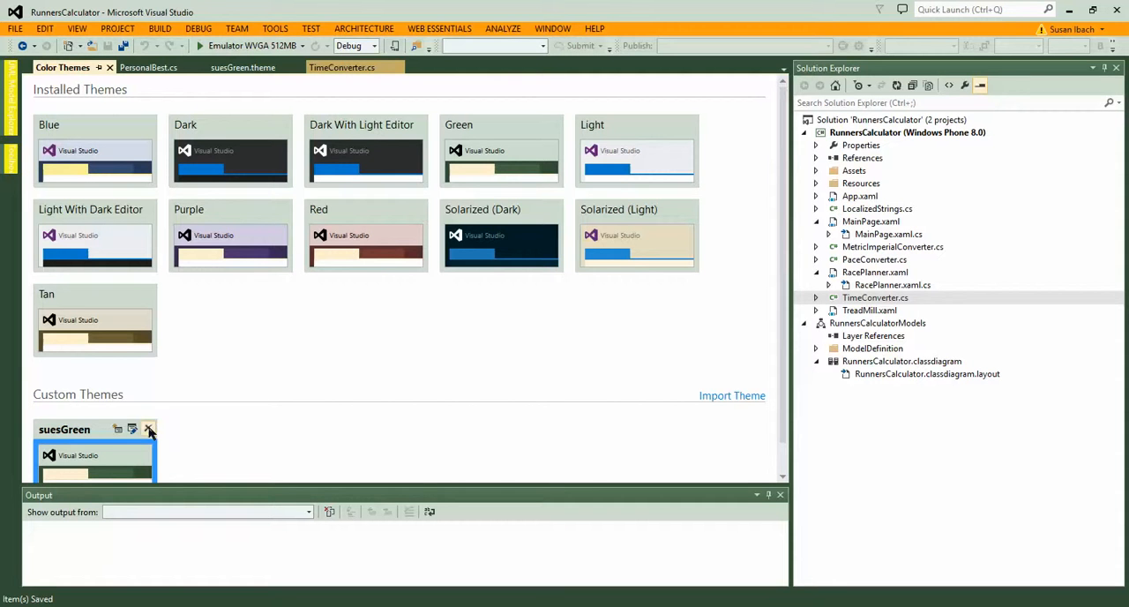
mouse_move(131, 429)
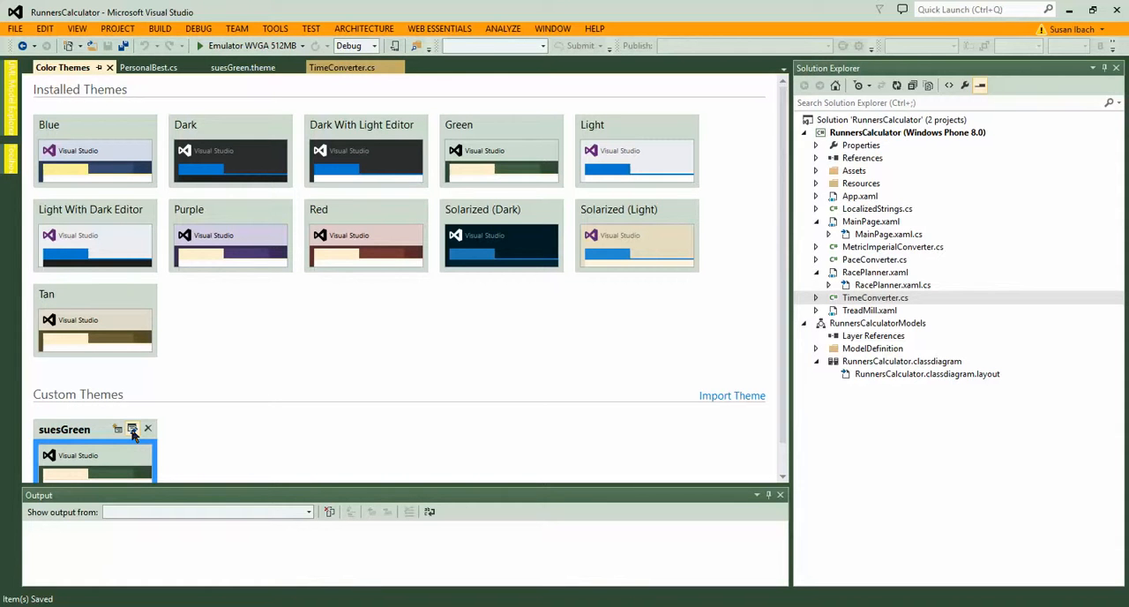
mouse_move(458, 380)
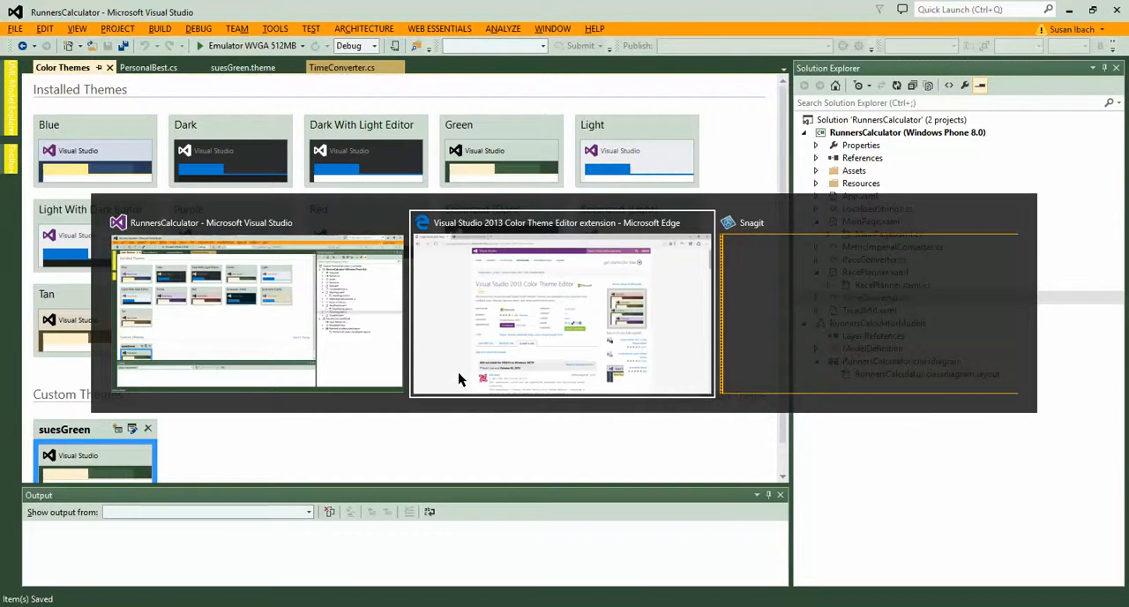
Step: Bring the Microsoft Edge window with the Color Theme Editor page to the front
click(561, 309)
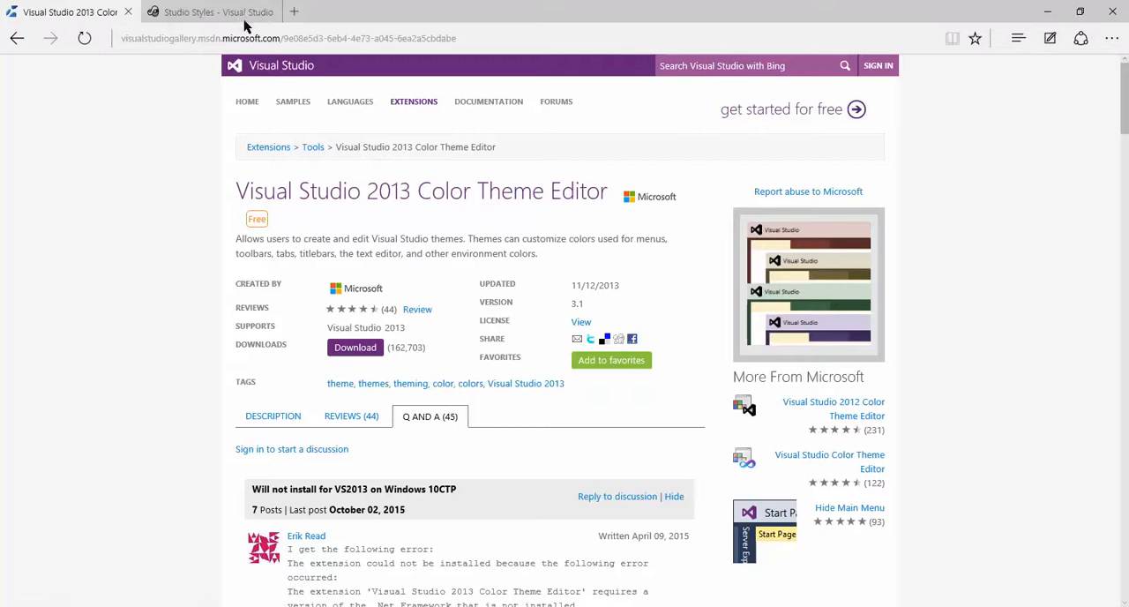
mouse_move(210, 12)
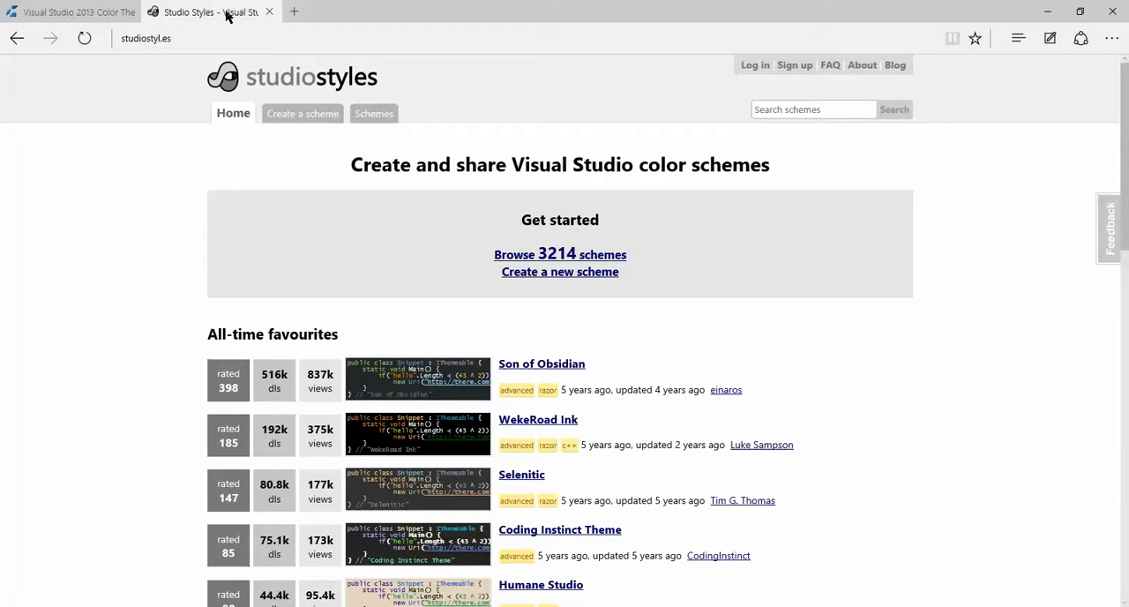
mouse_move(234, 172)
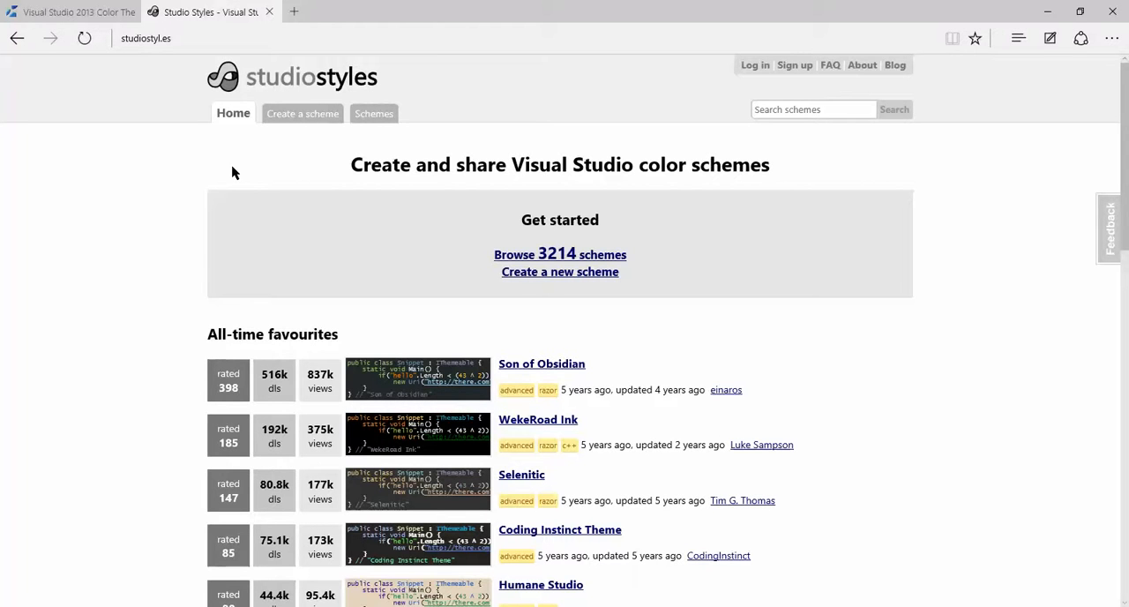
mouse_move(532, 189)
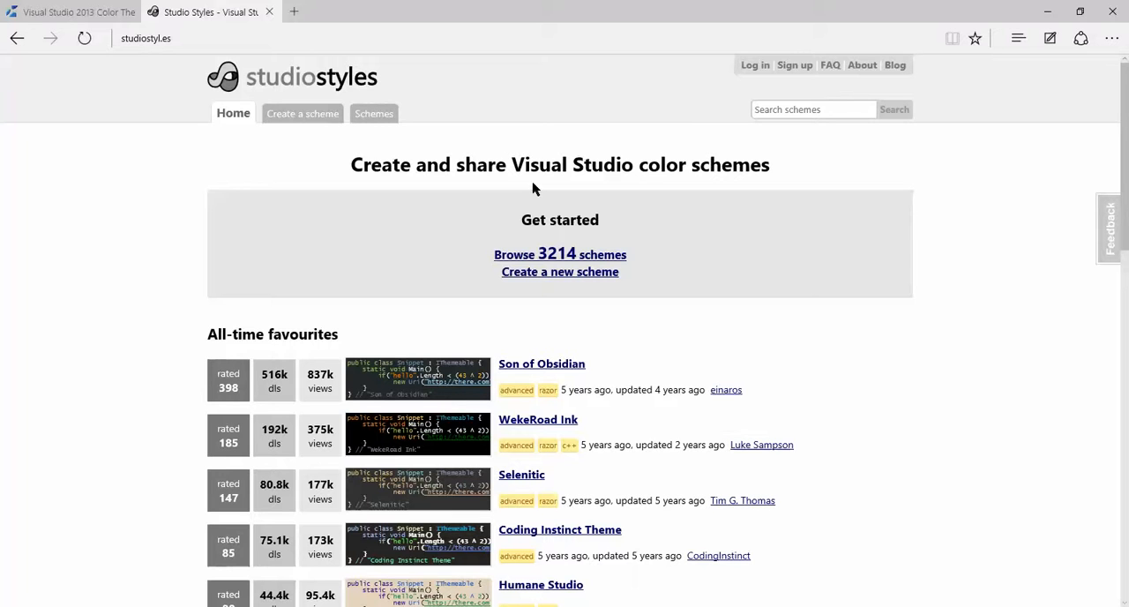
mouse_move(1113, 195)
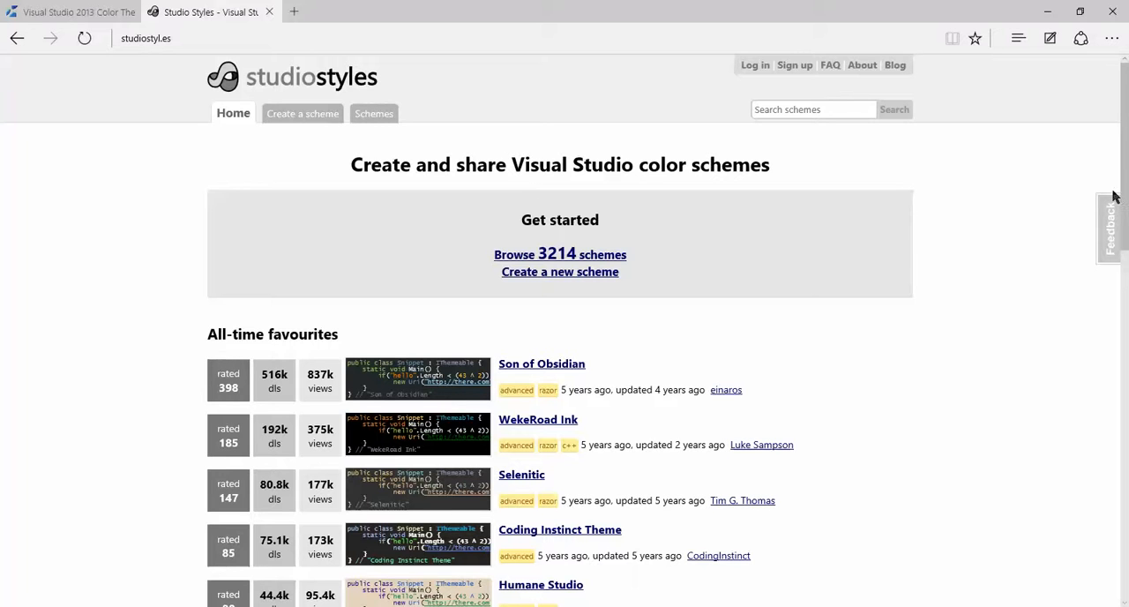
Step: Browse the studiostyl.es scheme lists, then apply the Purple theme in Visual Studio
scroll(down, 3)
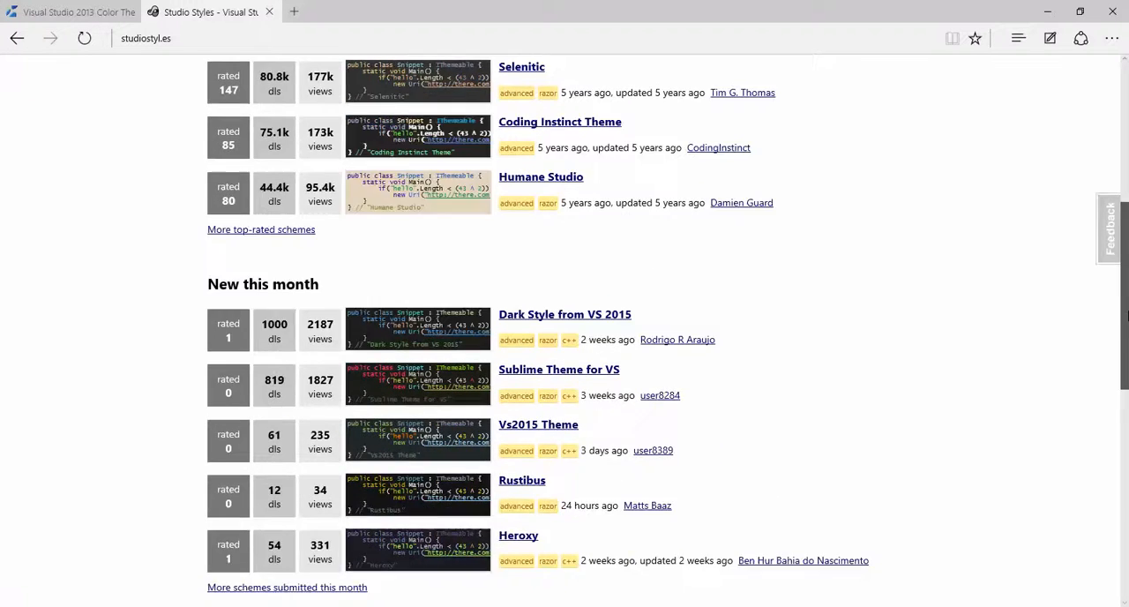
scroll(down, 3)
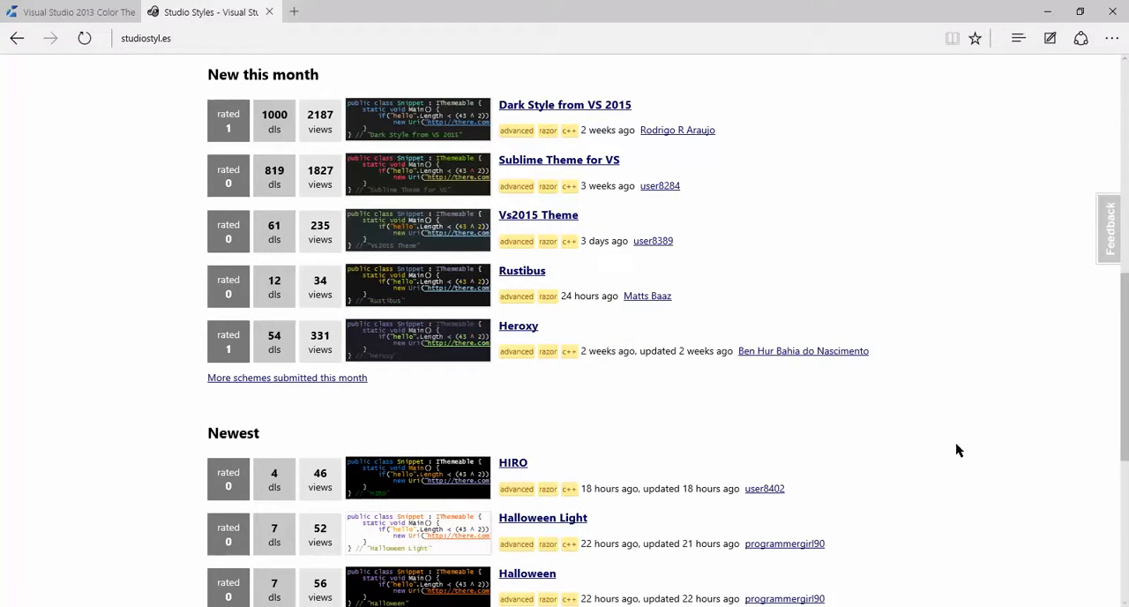
scroll(down, 3)
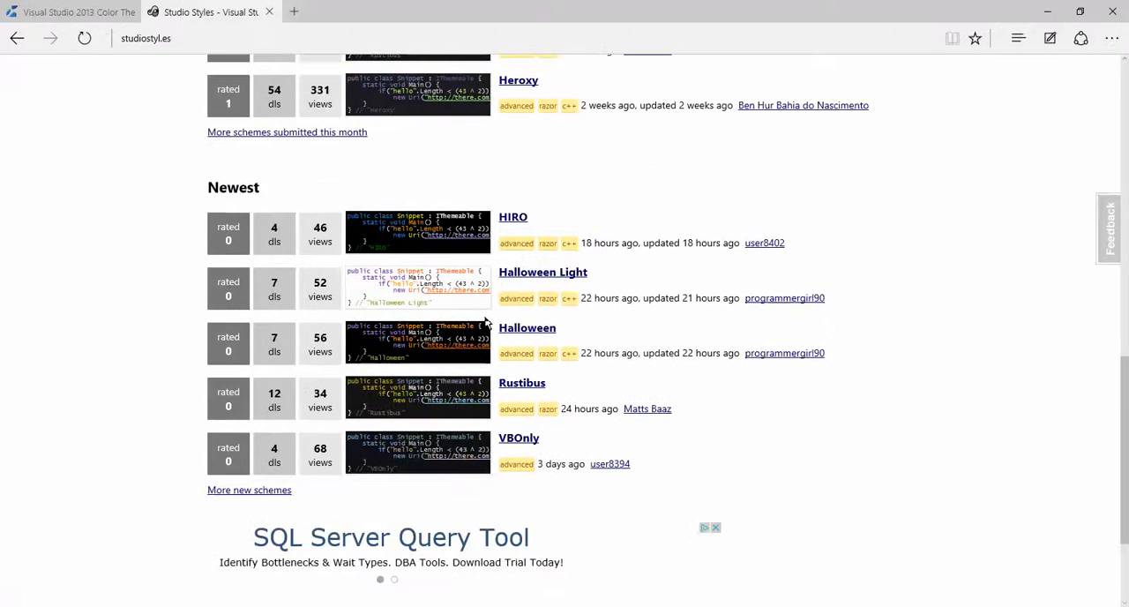
mouse_move(807, 395)
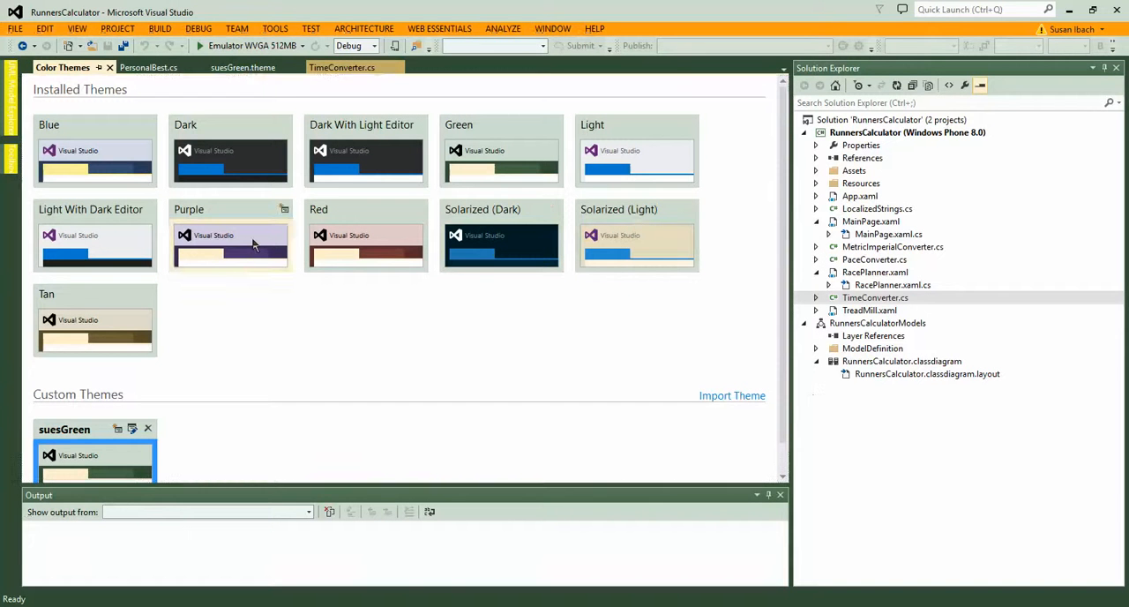
click(230, 242)
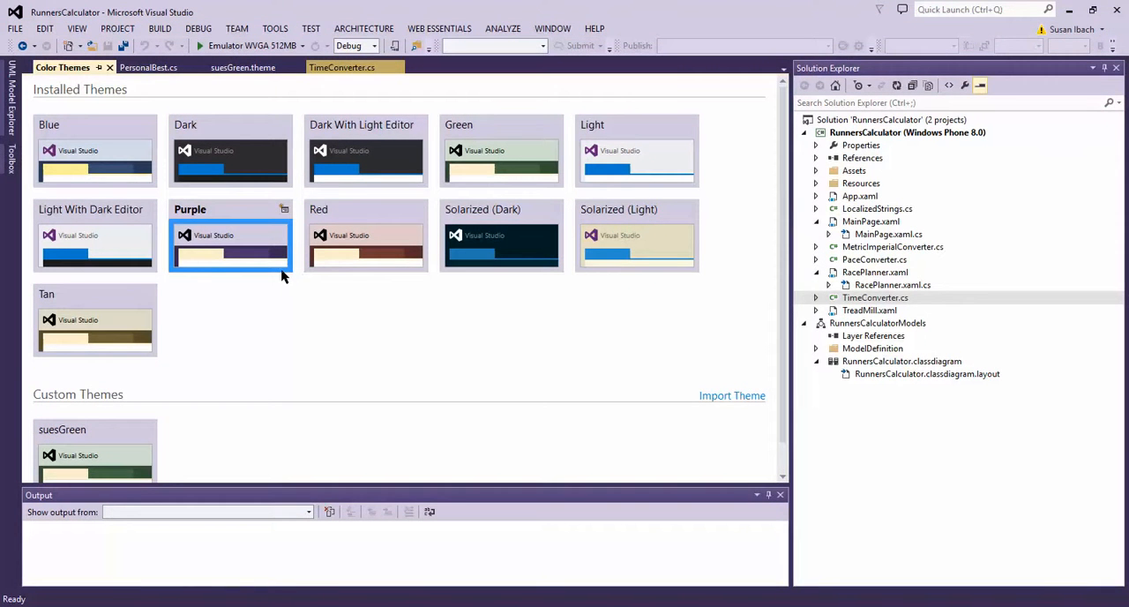